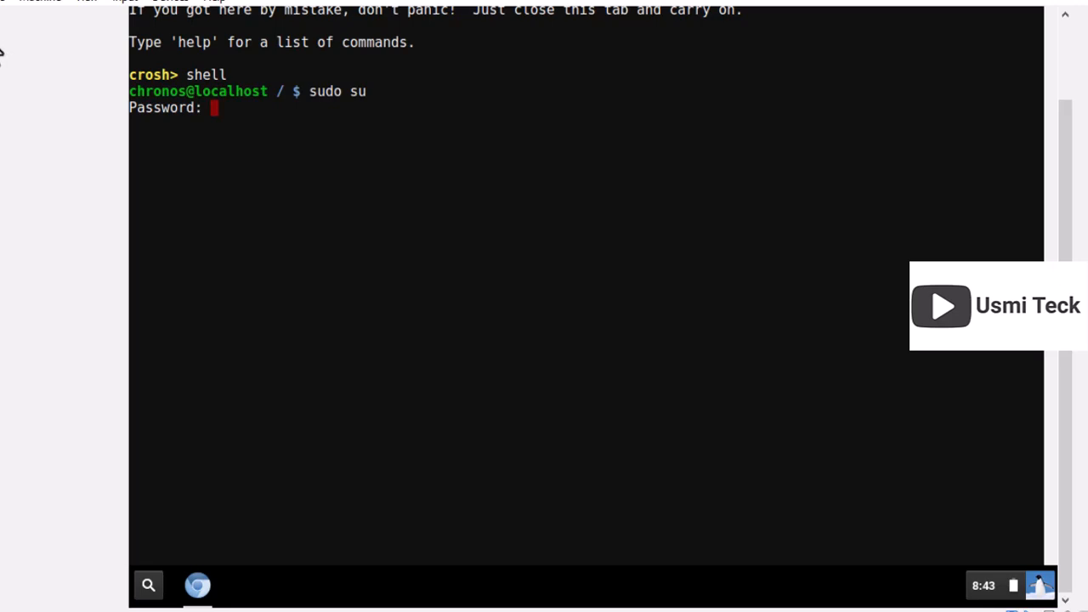
Step: Dismiss the pending sudo su password prompt to return to an empty crosh prompt
{"action": "key", "text": "Return"}
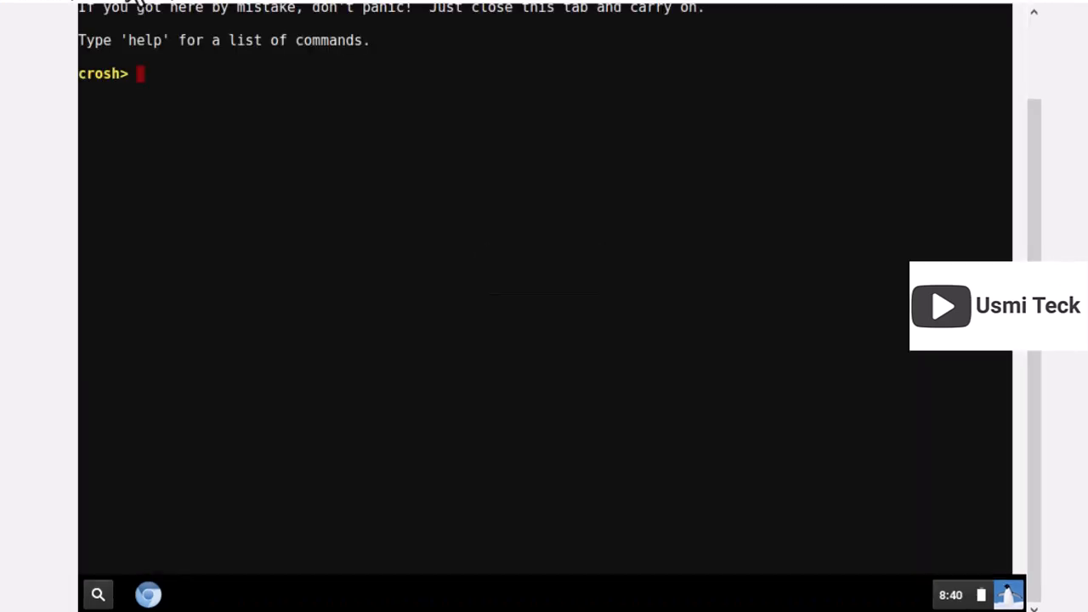
Step: Enter the crosh shell and run sudo apt-get update
{"action": "type", "text": "shell"}
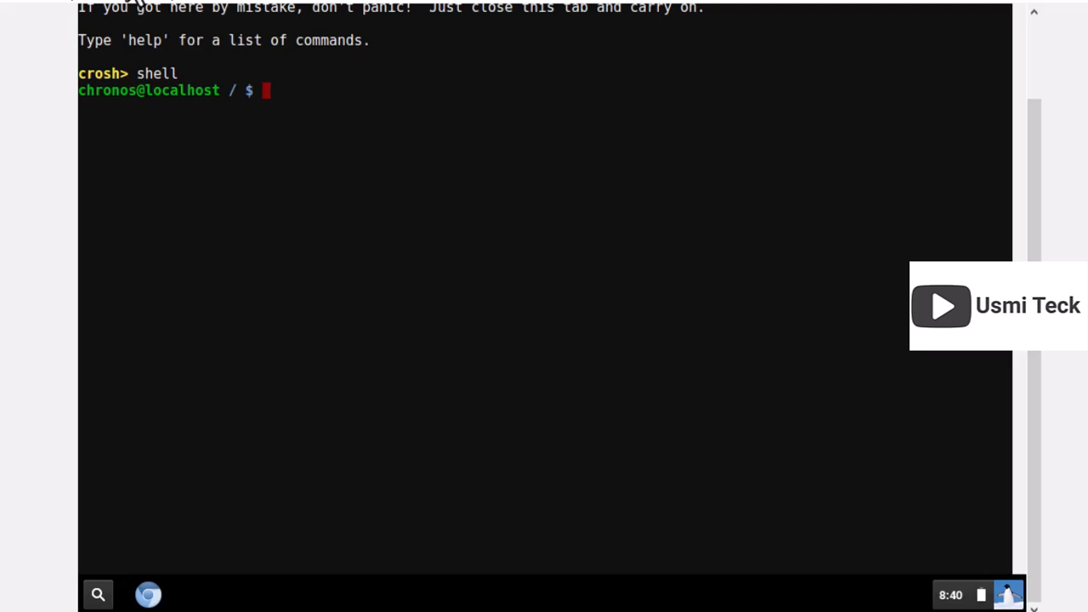
{"action": "type", "text": "sudo"}
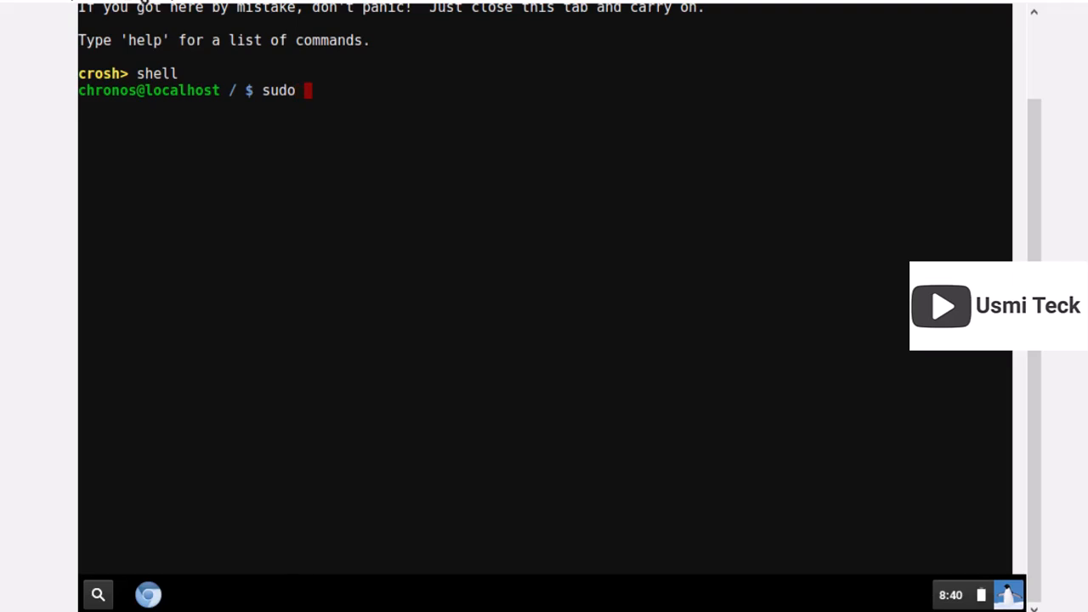
{"action": "type", "text": "apt-get update"}
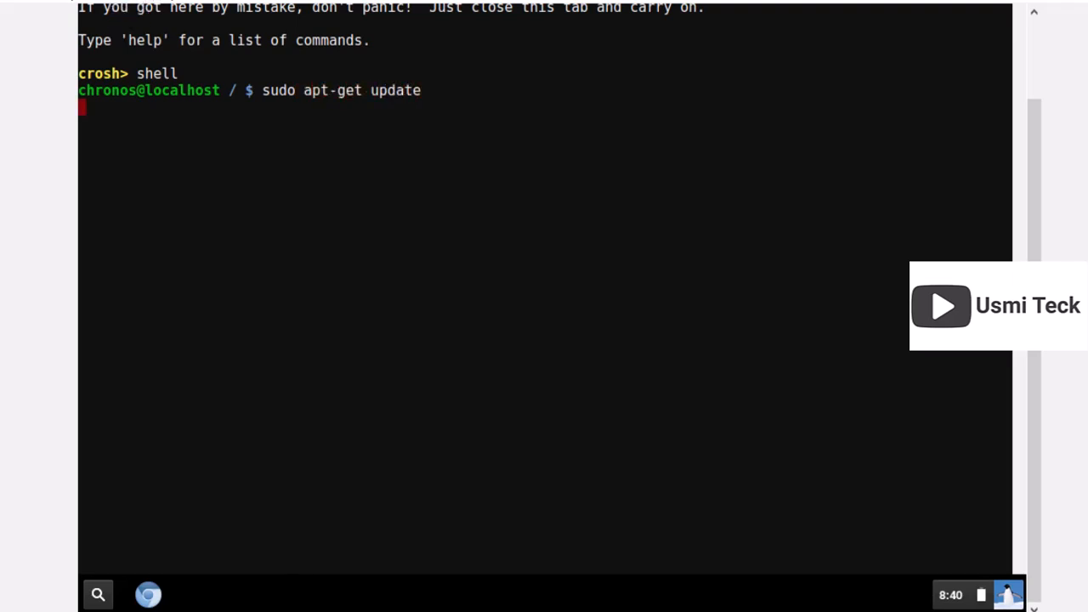
{"action": "key", "text": "Return"}
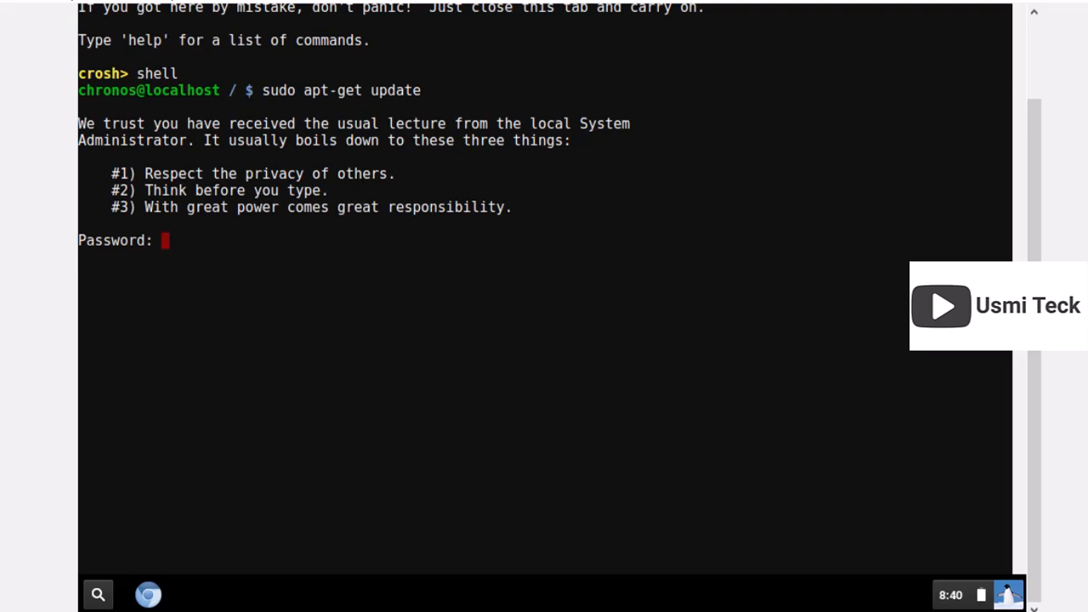
Step: Submit empty password attempts to sudo, which are rejected, then switch to VT2
{"action": "key", "text": "Return"}
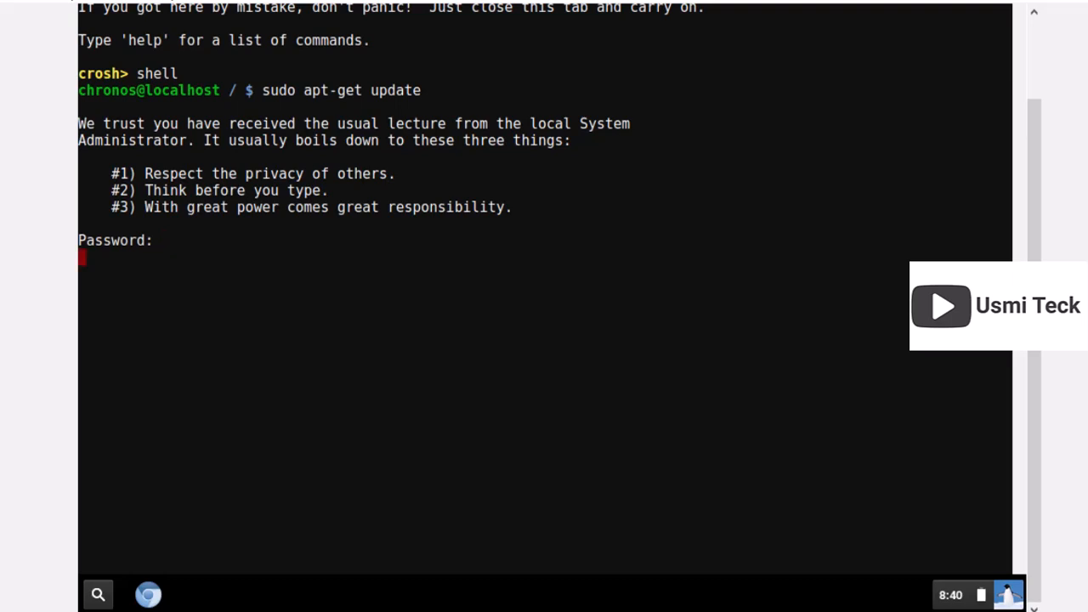
{"action": "key", "text": "Return"}
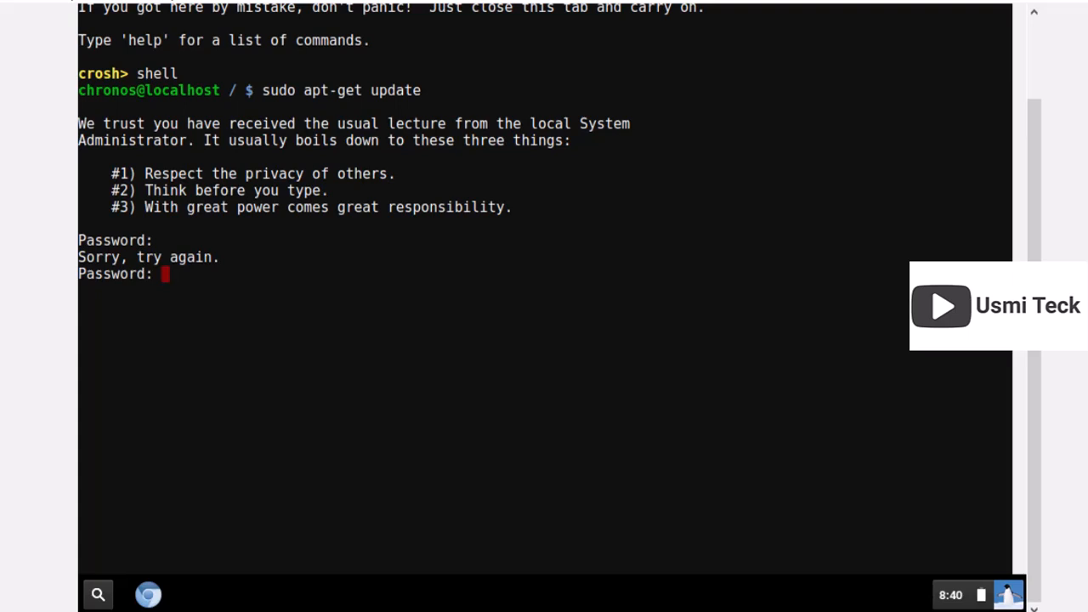
{"action": "key", "text": "Return"}
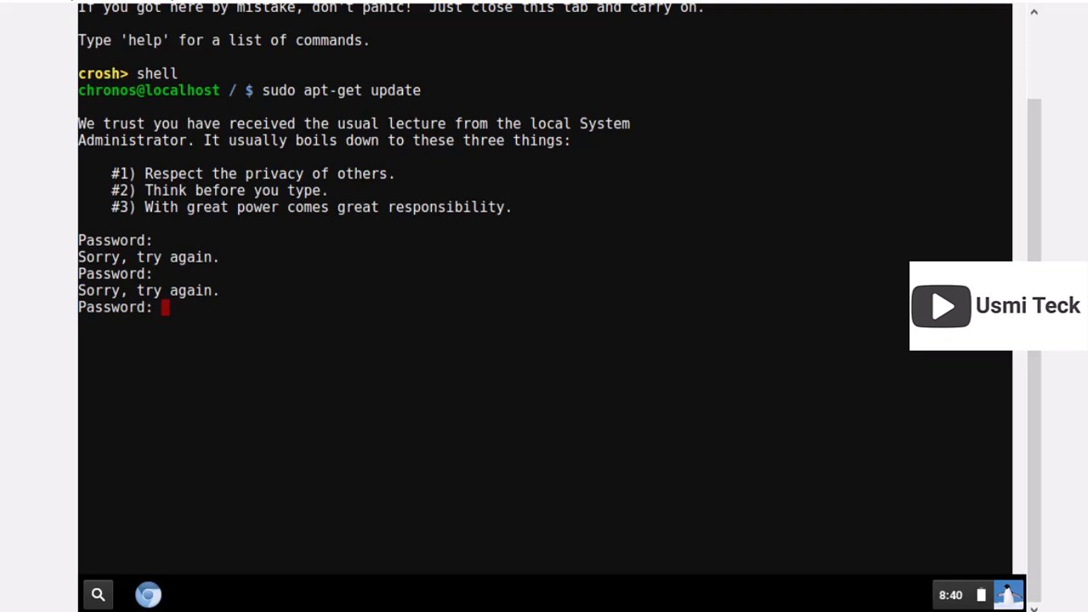
{"action": "key", "text": "ctrl+alt+f2"}
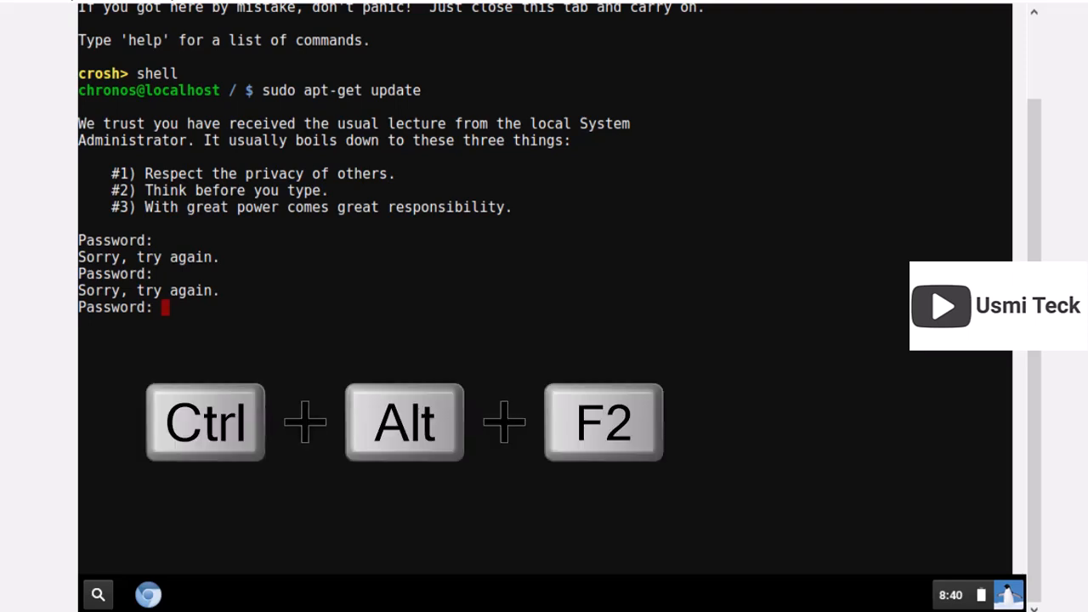
Step: Log in as root on VT2 and run chromeos-setdevpasswd, confirming the new password twice
{"action": "key", "text": "ctrl+alt+f2"}
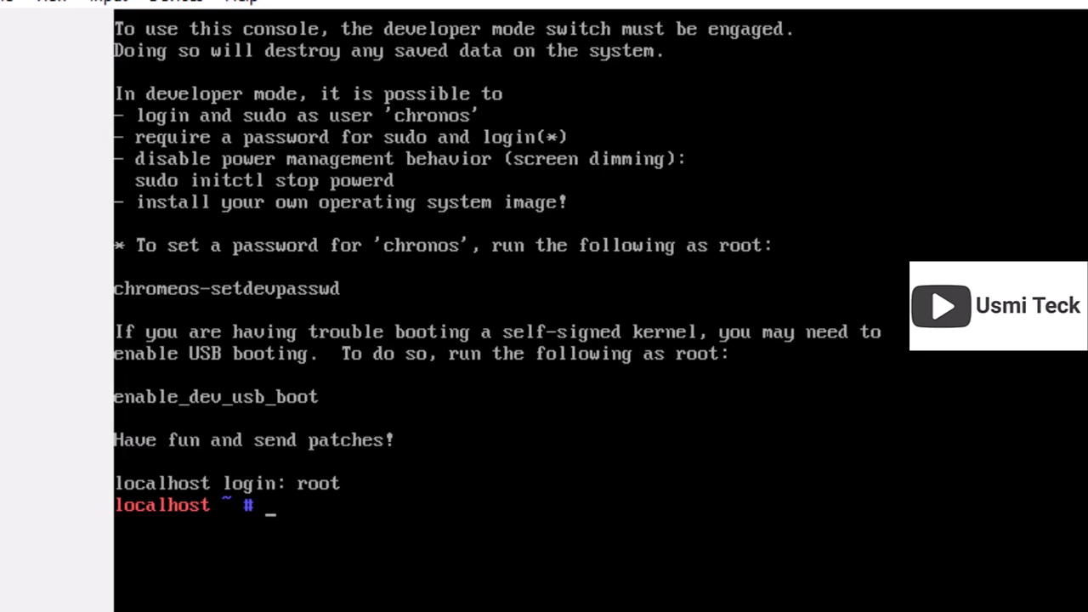
{"action": "type", "text": "chrom"}
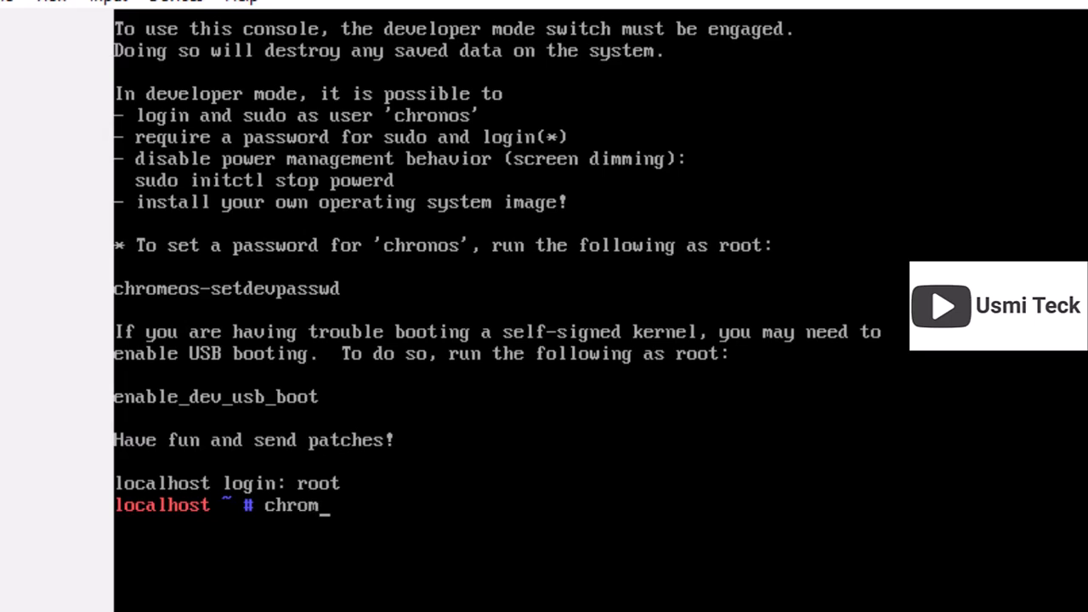
{"action": "type", "text": "eos"}
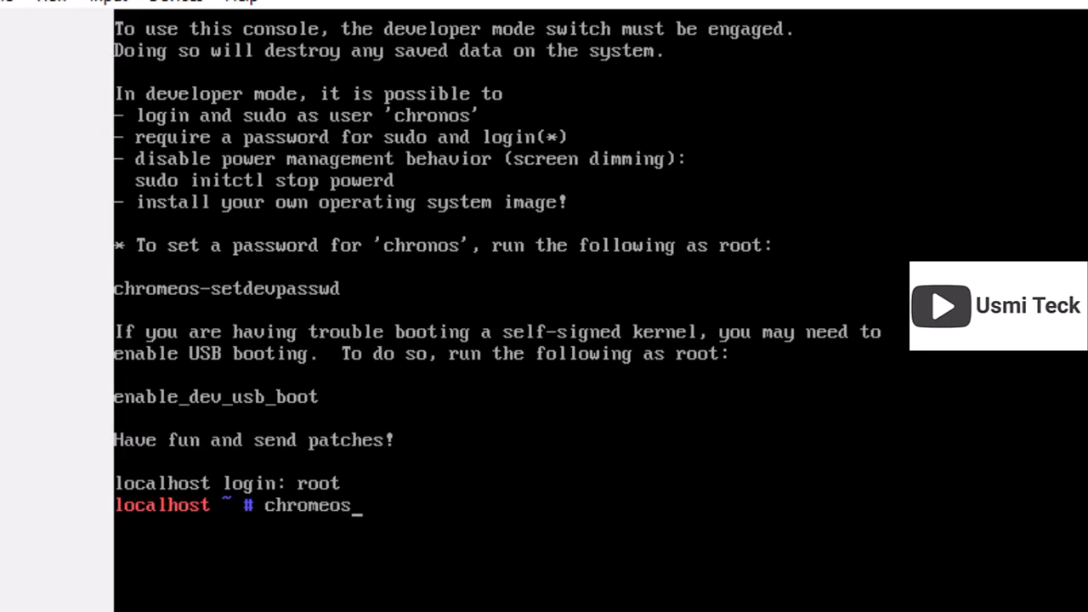
{"action": "type", "text": "-"}
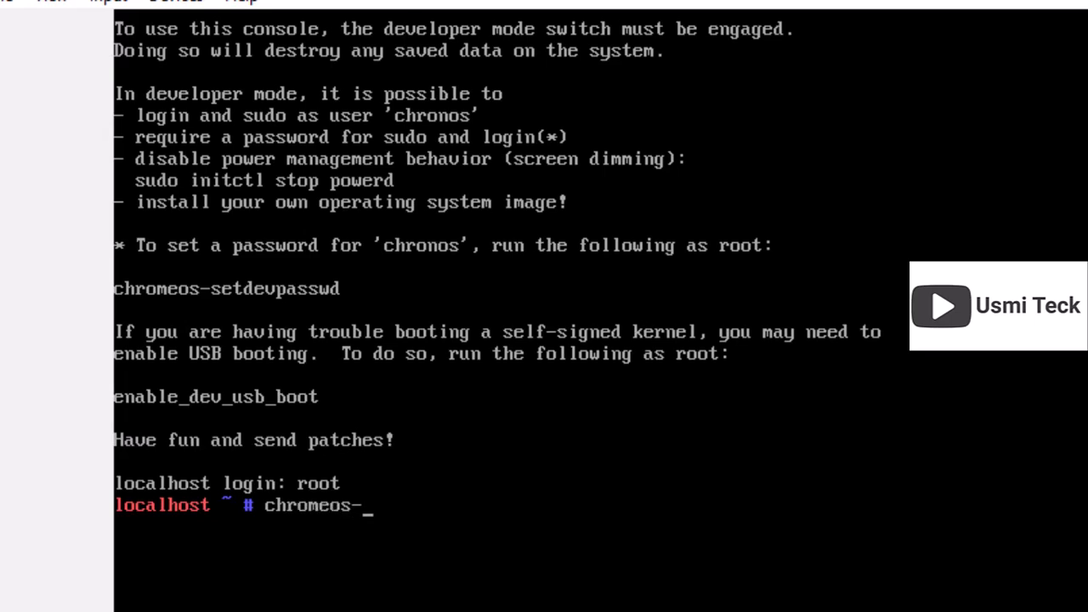
{"action": "type", "text": "set"}
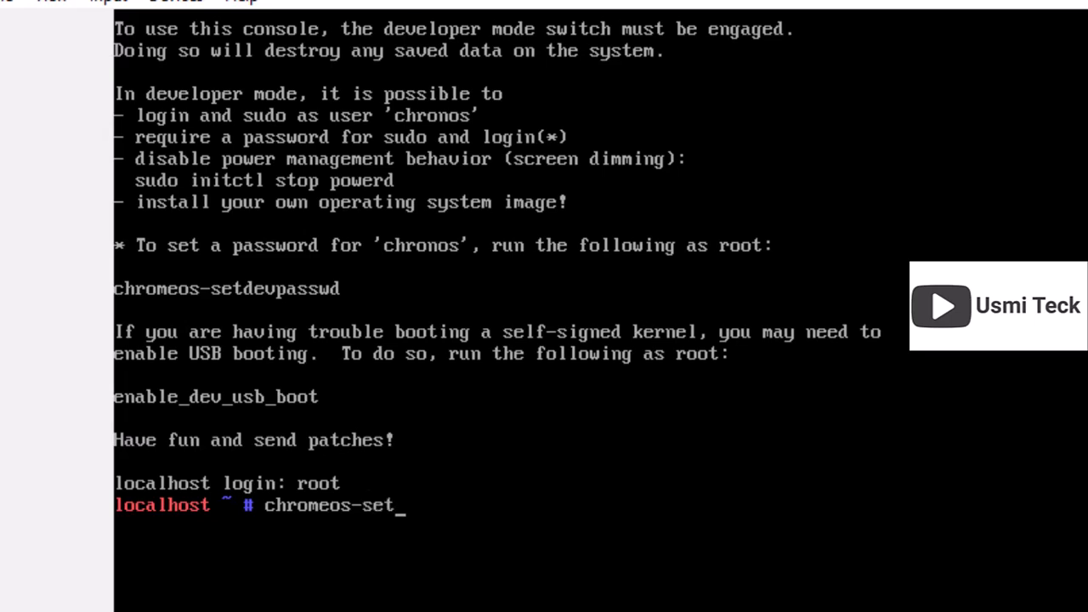
{"action": "type", "text": "dev"}
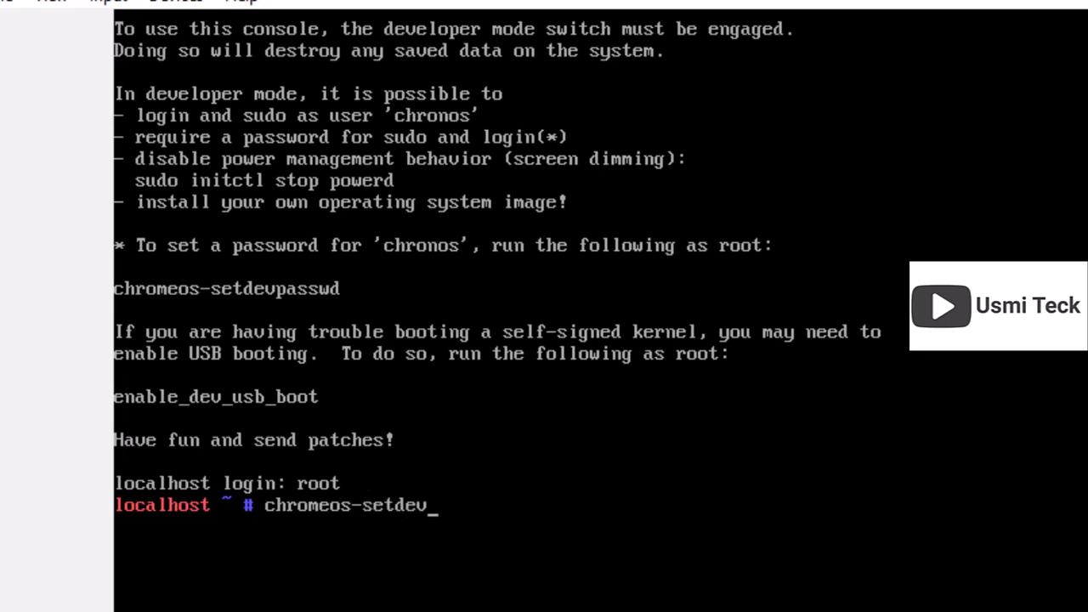
{"action": "type", "text": "pass"}
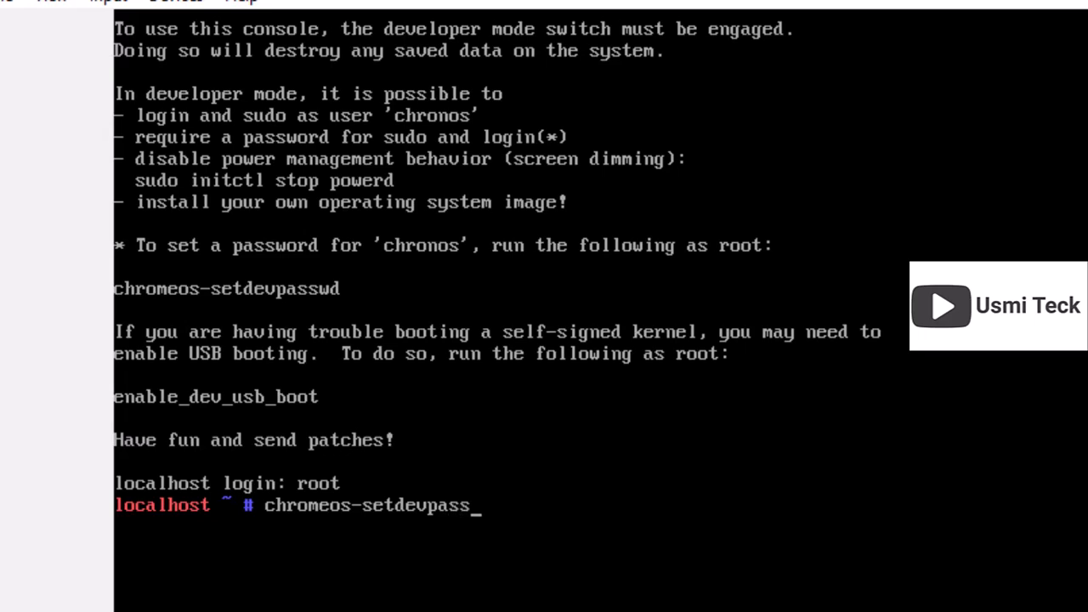
{"action": "type", "text": "wd"}
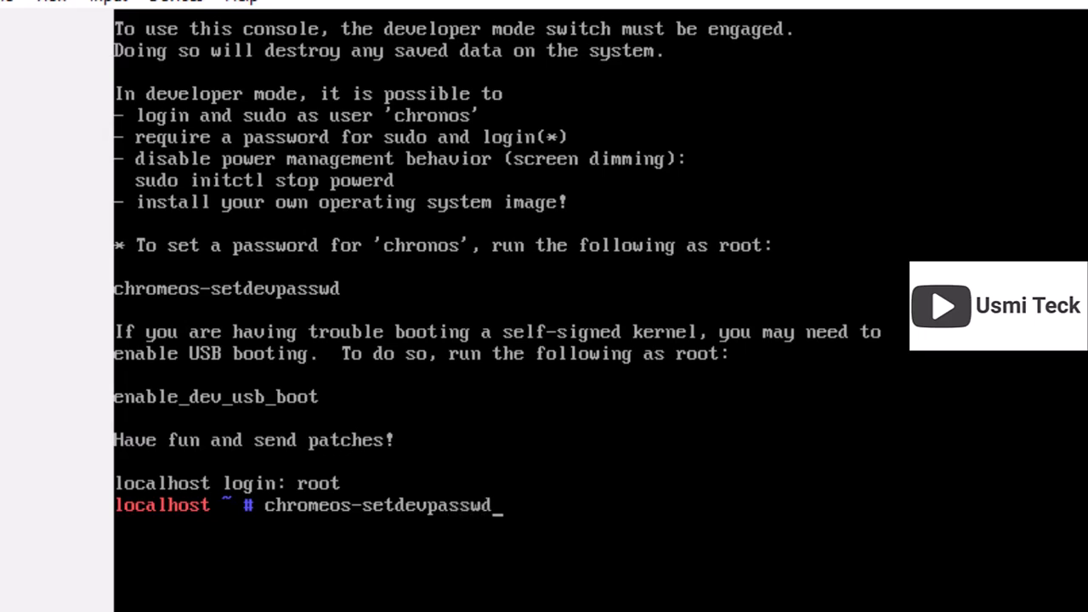
{"action": "key", "text": "Return"}
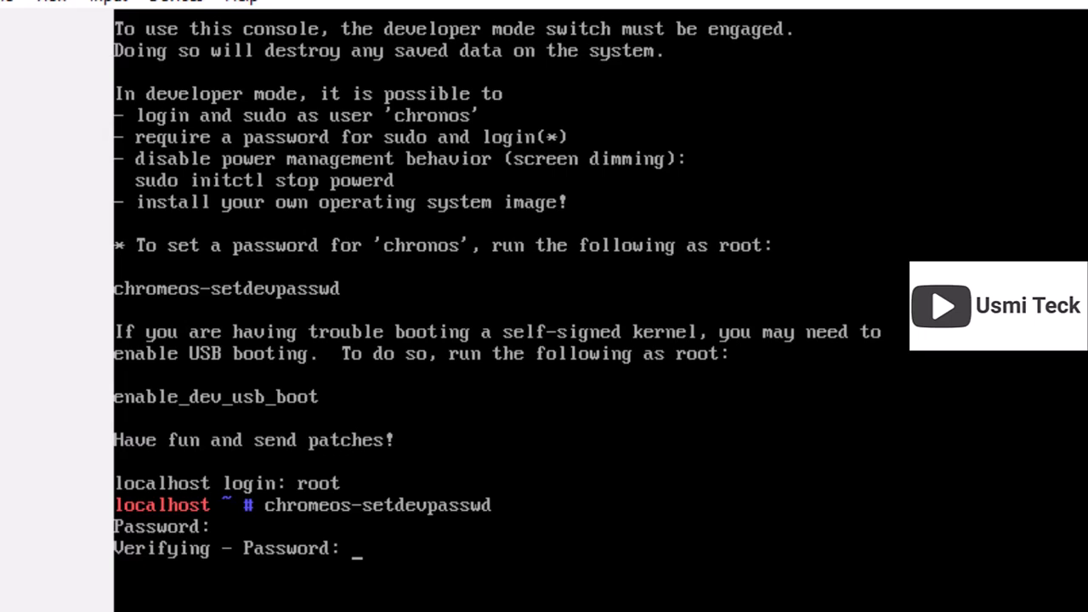
{"action": "key", "text": "Return"}
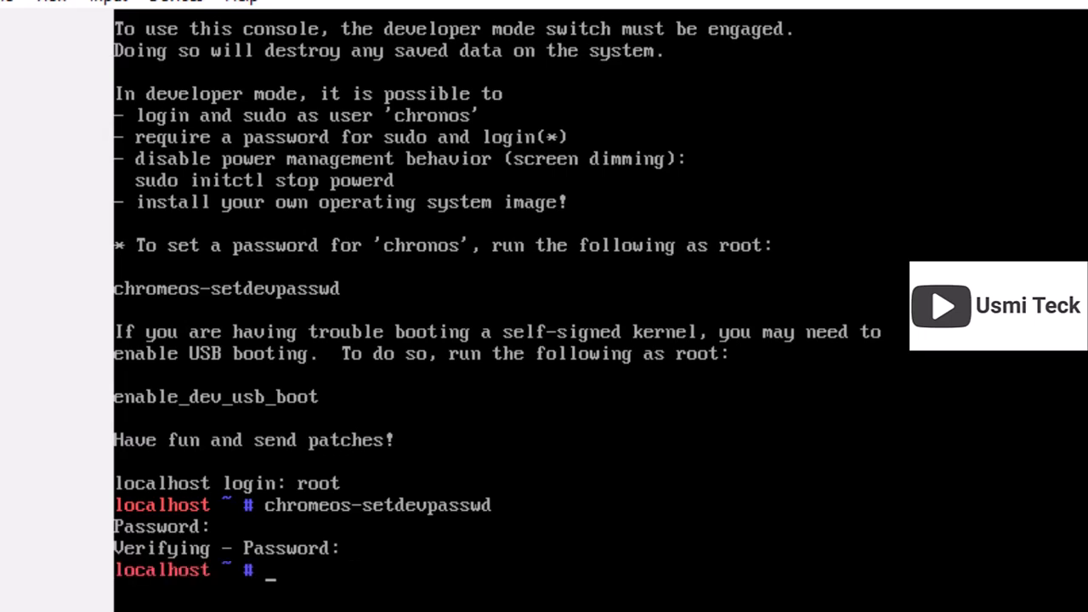
Step: Back in crosh, rerun sudo apt-get update using the new chronos password
{"action": "type", "text": "exi"}
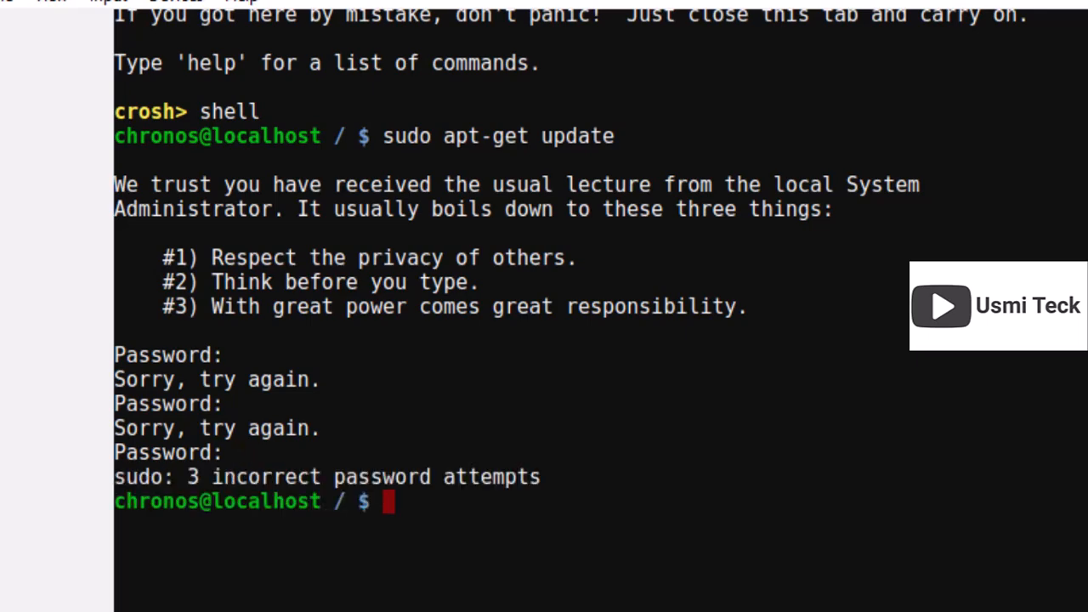
{"action": "type", "text": "sudo apt-get u"}
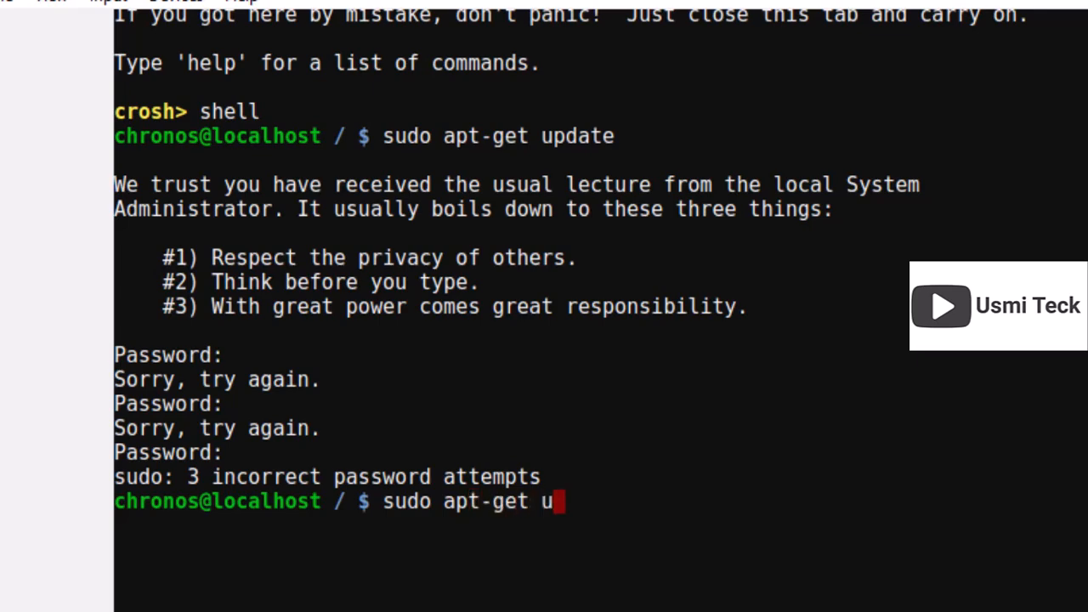
{"action": "type", "text": "pdate"}
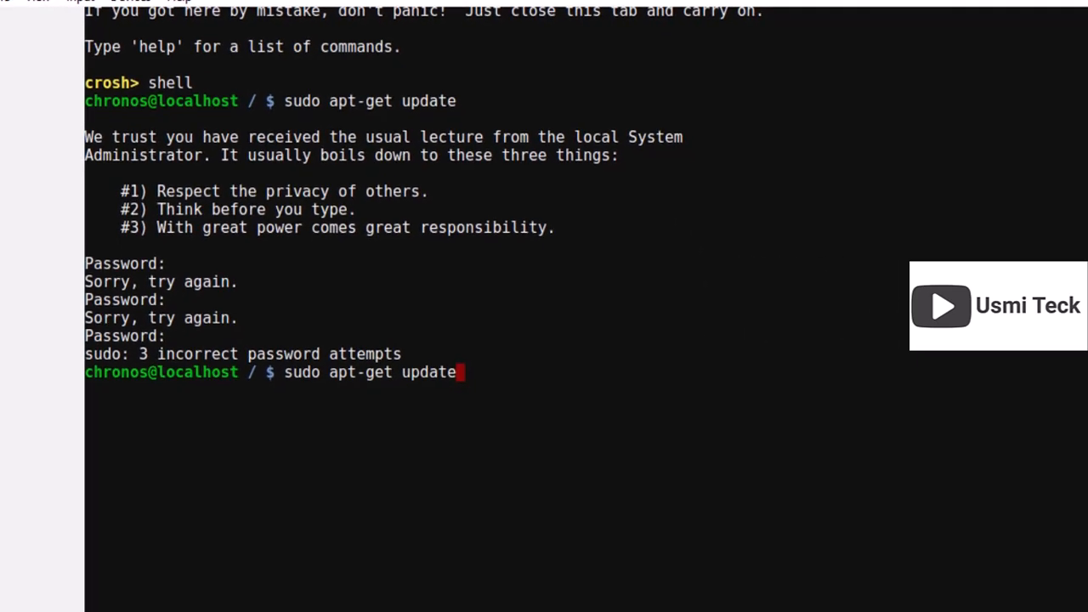
{"action": "key", "text": "Return"}
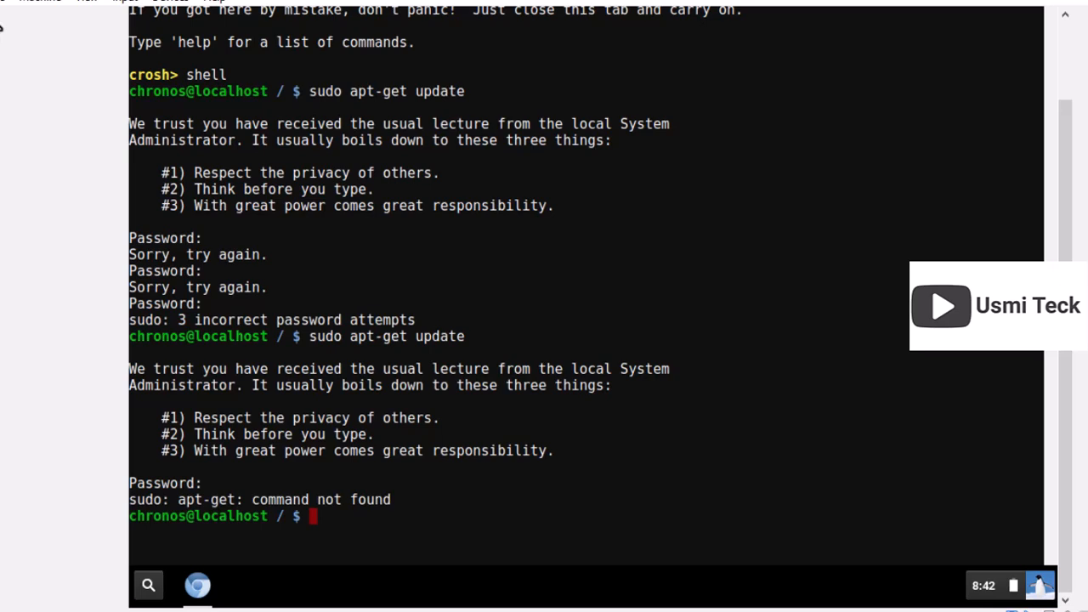
Step: Run sudo su to become root, then start a fresh crosh session
{"action": "type", "text": "sudo"}
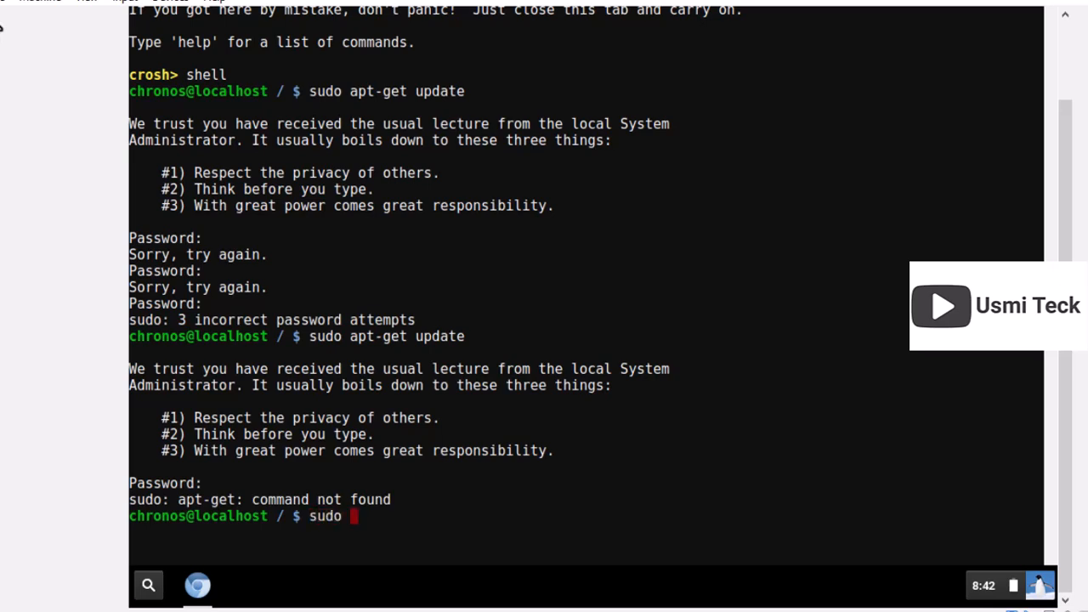
{"action": "type", "text": "su"}
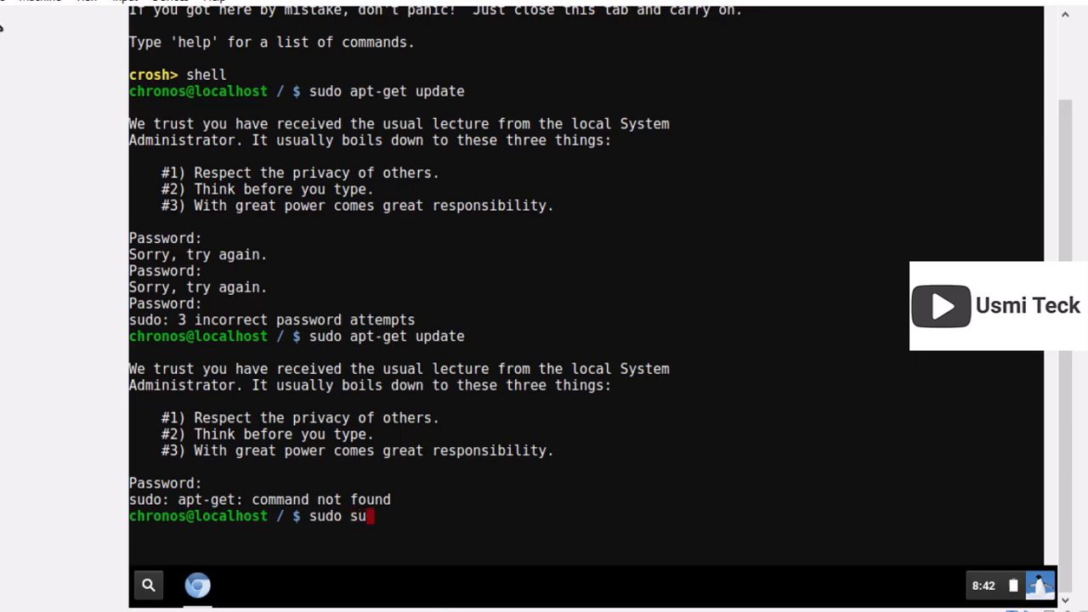
{"action": "key", "text": "Return"}
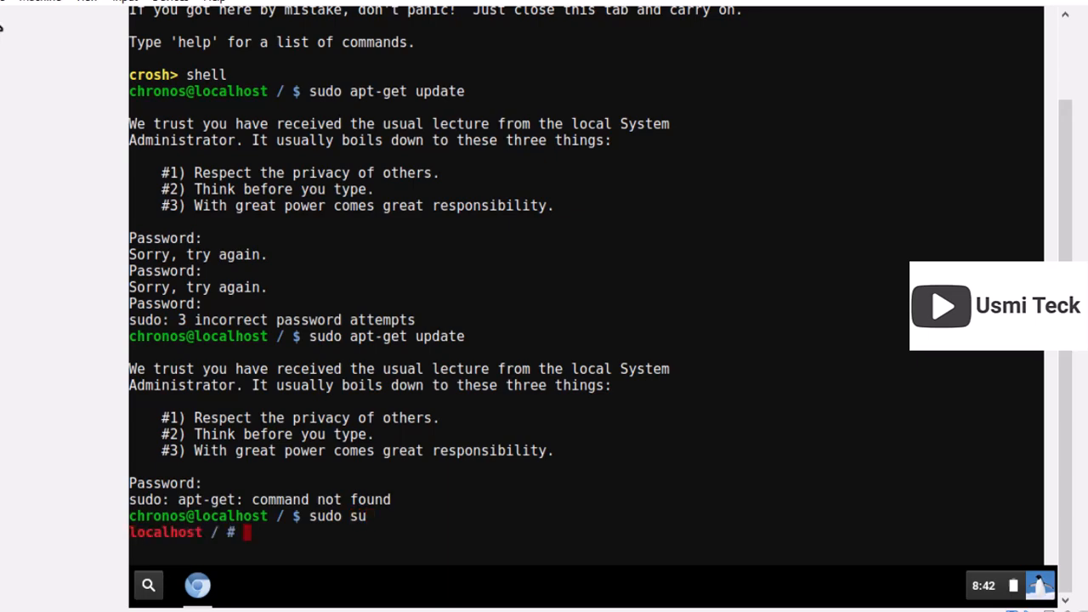
{"action": "left_click", "coordinate": [197, 585]}
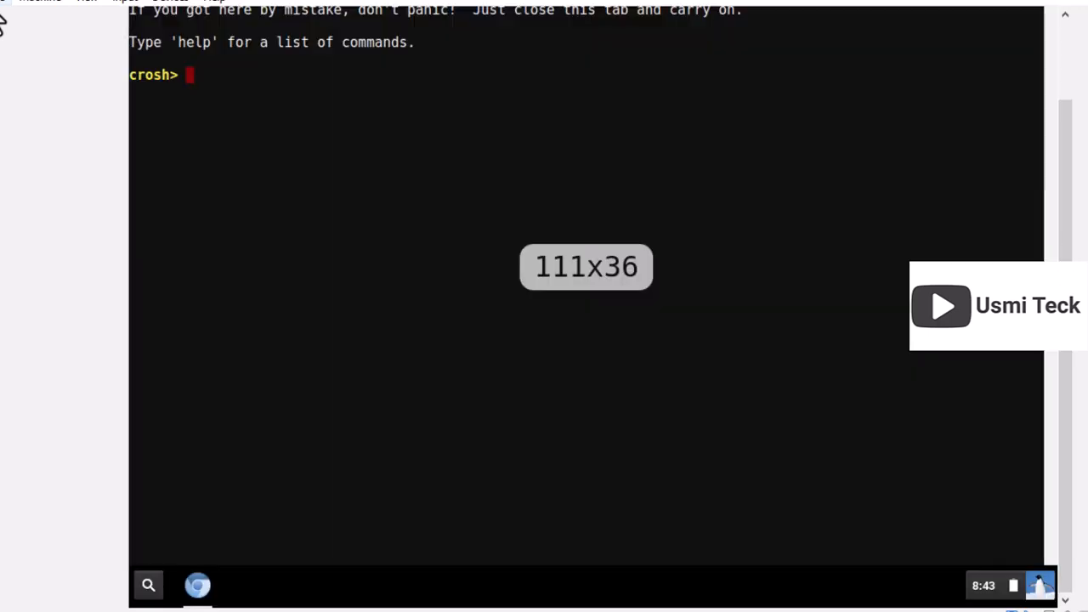
Step: Enter shell, run sudo su, and submit the chronos password to get a root prompt
{"action": "type", "text": "shell"}
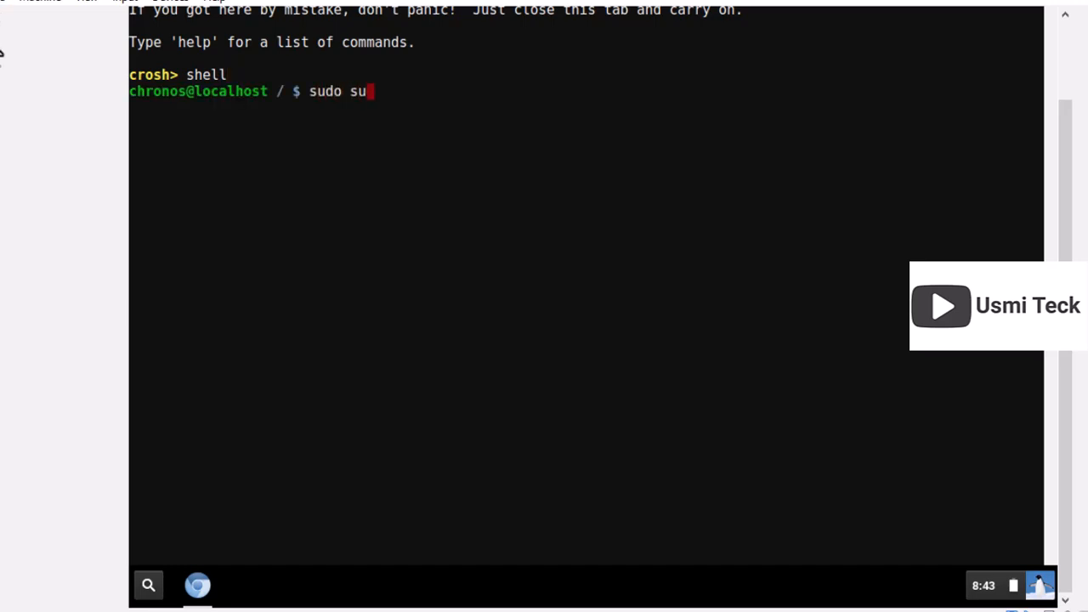
{"action": "key", "text": "Return"}
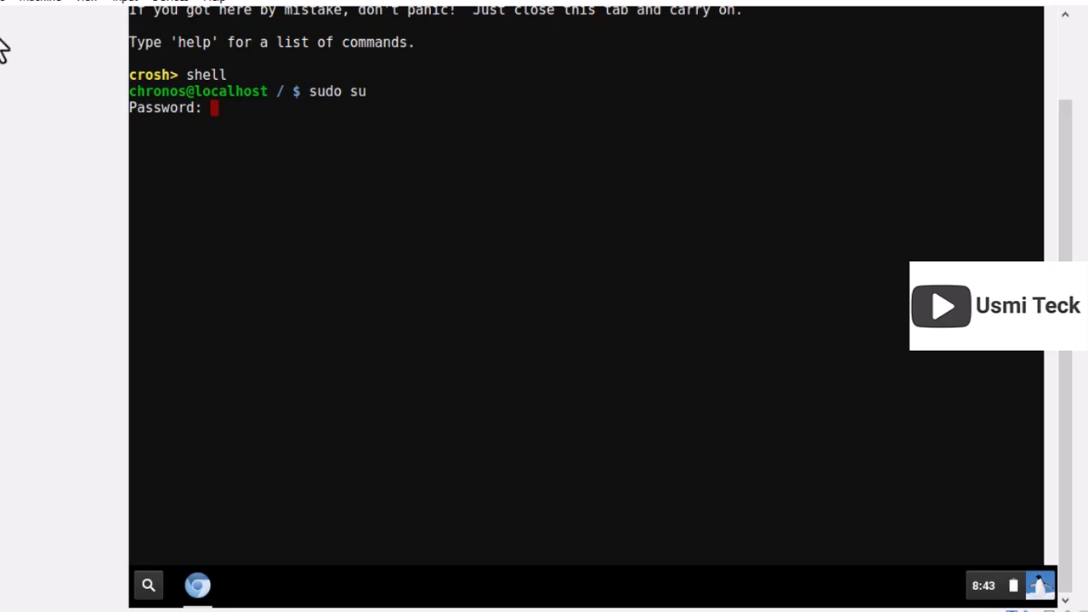
{"action": "key", "text": "Return"}
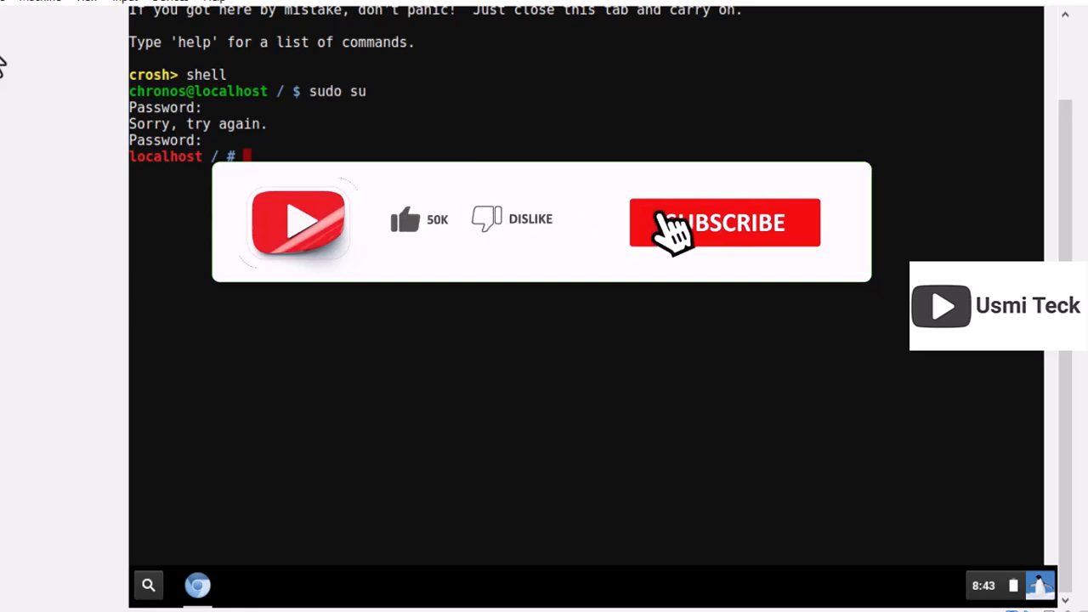
{"action": "left_click", "coordinate": [723, 223]}
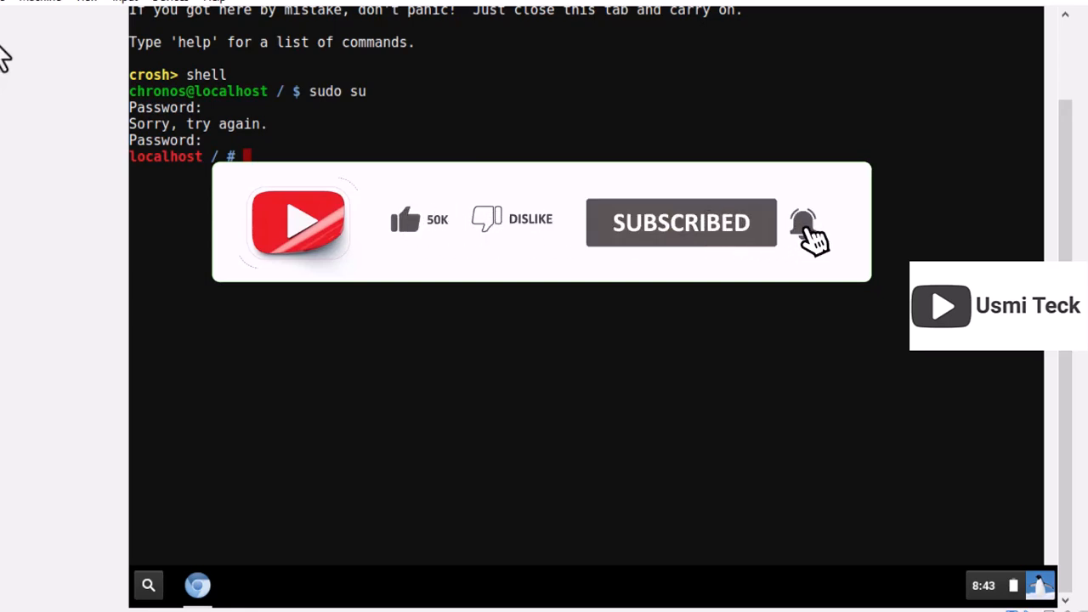